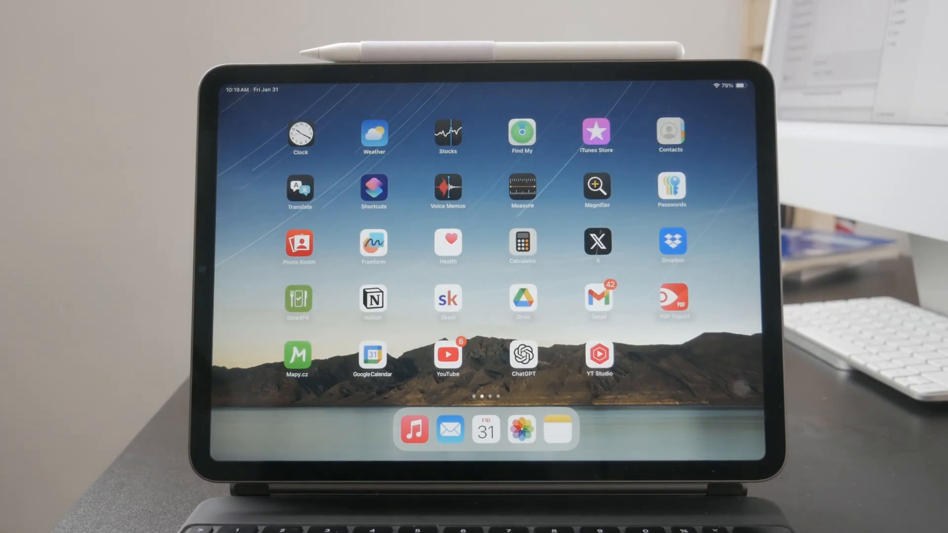
Step: Swipe left to the Home Screen page showing Settings, Maps and FaceTime
scroll("left", 3)
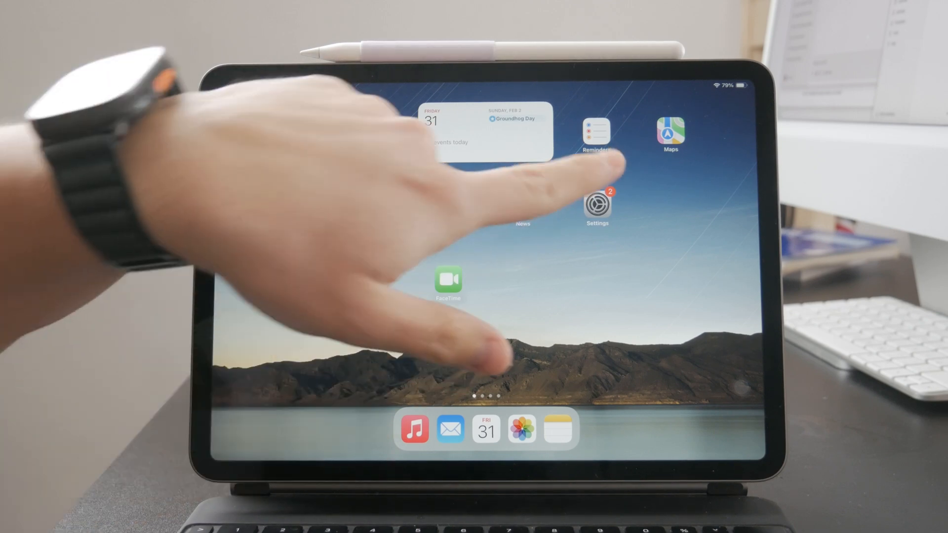
Step: Launch Settings and go to the Accessibility page
left_click(597, 205)
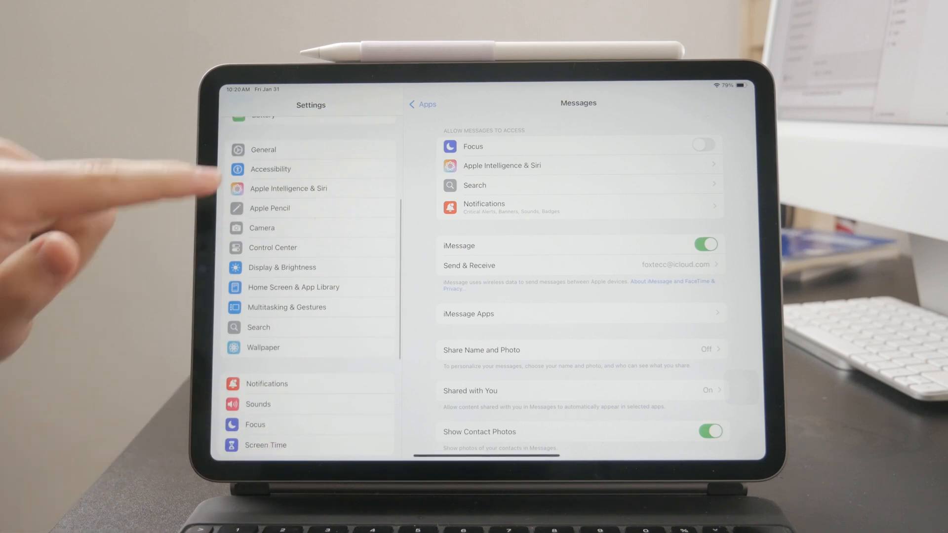
left_click(270, 169)
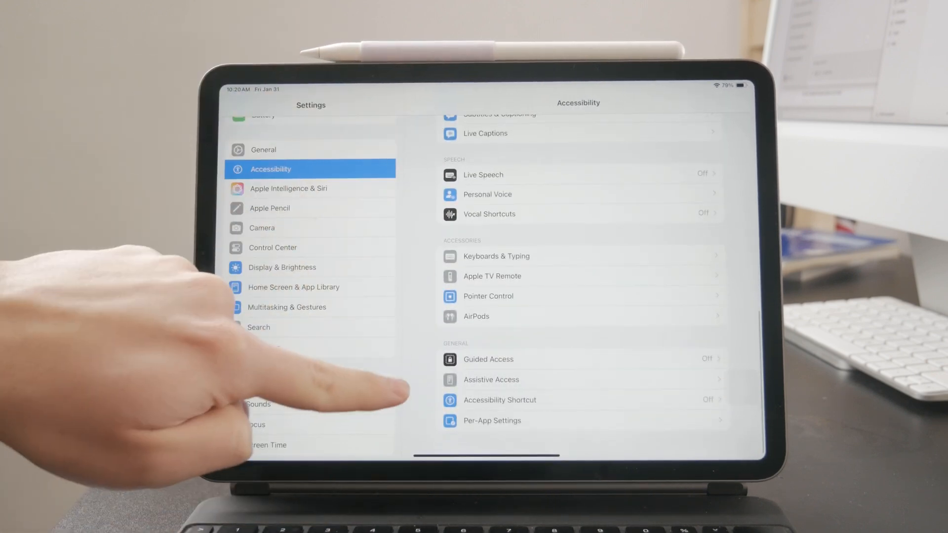
Step: Switch on the Guided Access toggle under Accessibility's General section
left_click(487, 359)
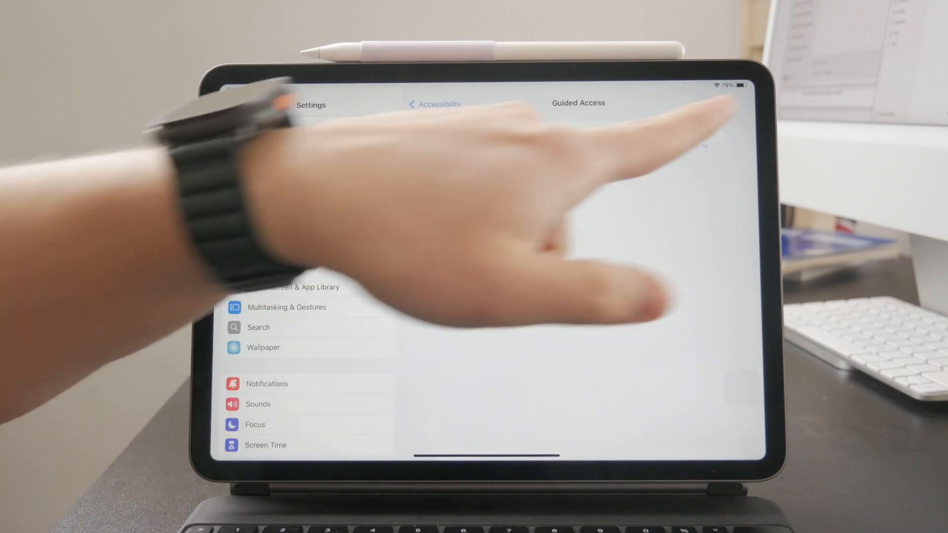
left_click(702, 130)
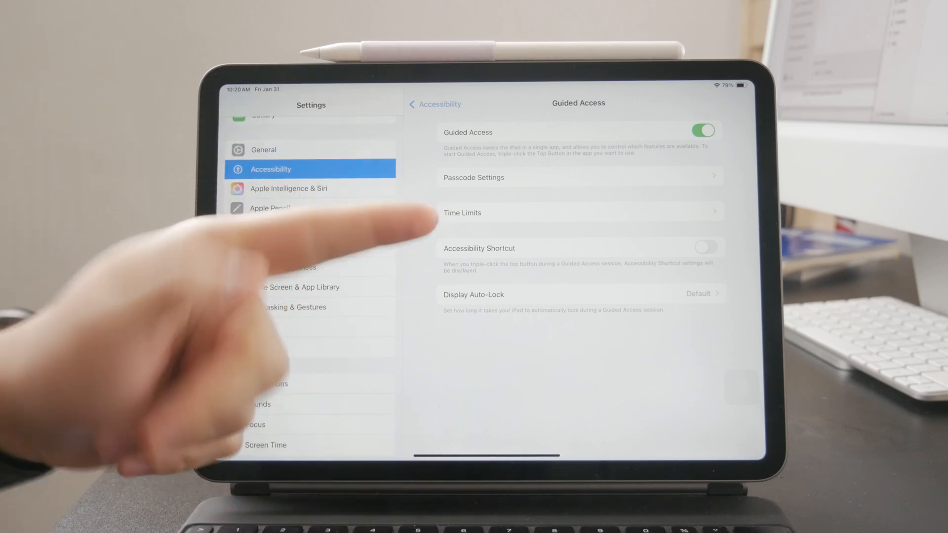
left_click(577, 177)
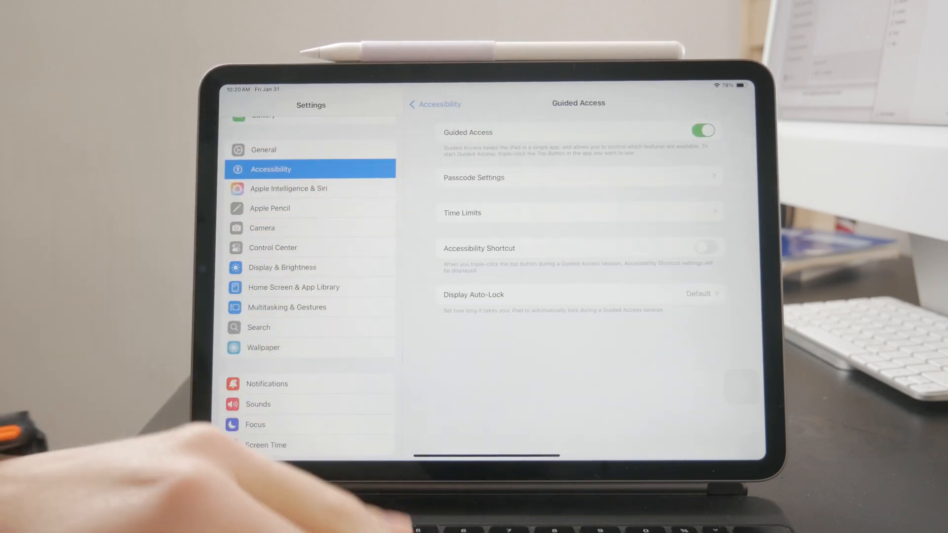
Step: Return to the Home Screen and launch Photos from the Dock
key("home")
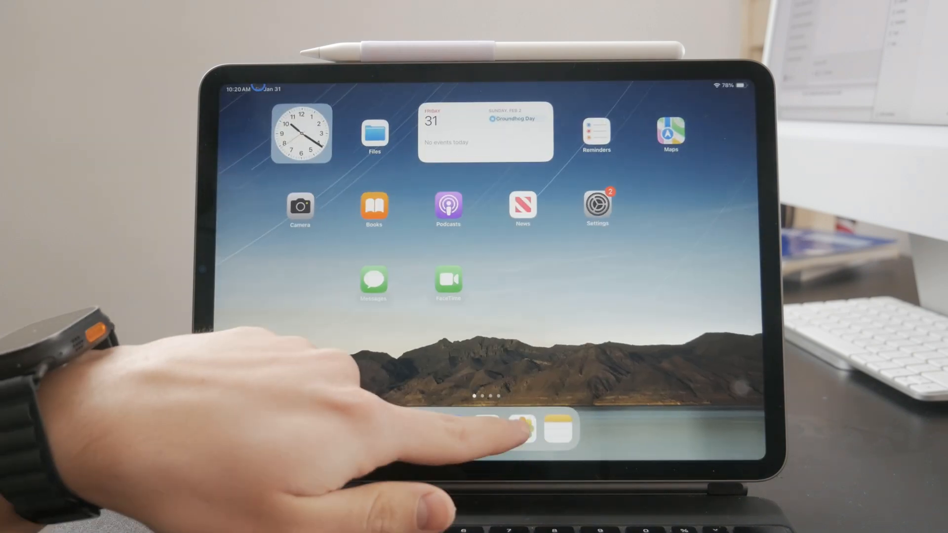
left_click(530, 429)
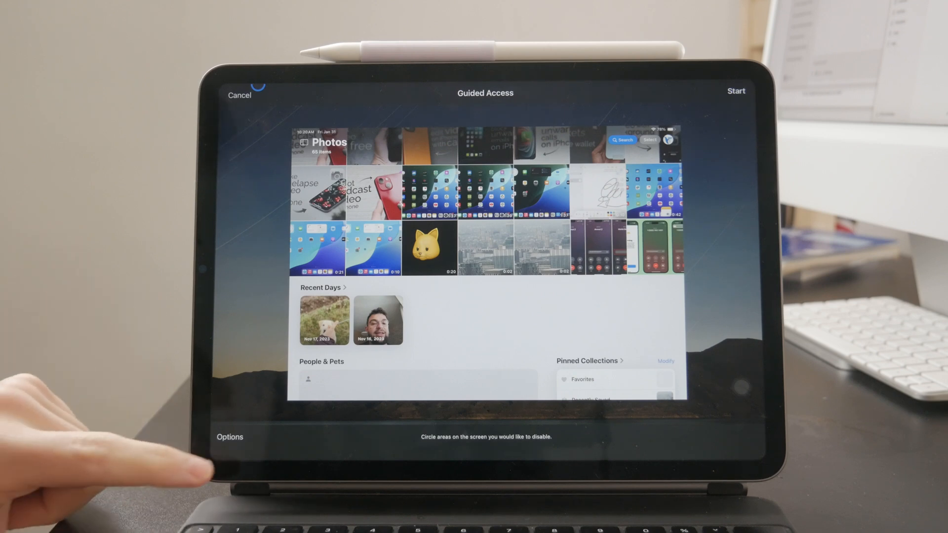
Step: Review the Guided Access options, then hide them
left_click(230, 437)
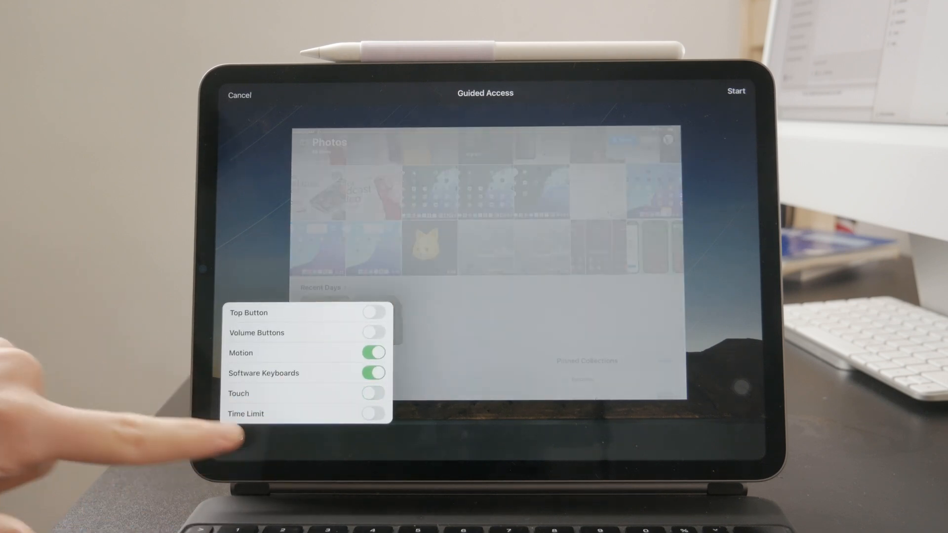
left_click(374, 393)
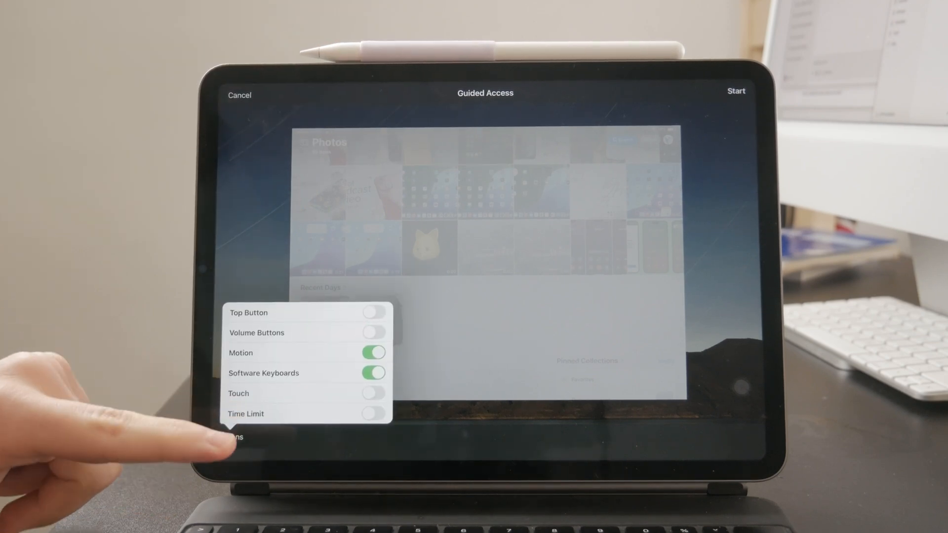
left_click(230, 436)
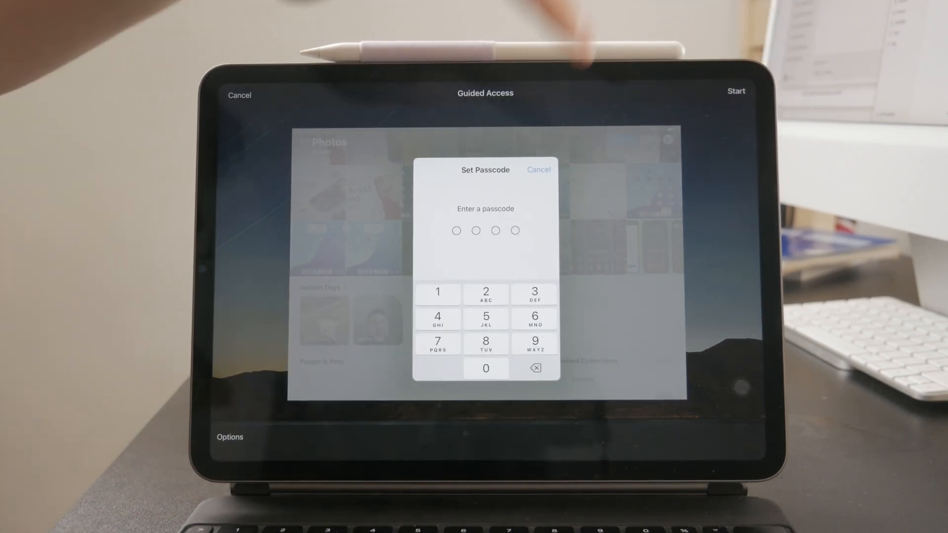
Step: Cancel the Set Passcode prompt and reopen Guided Access options showing Touch
left_click(538, 169)
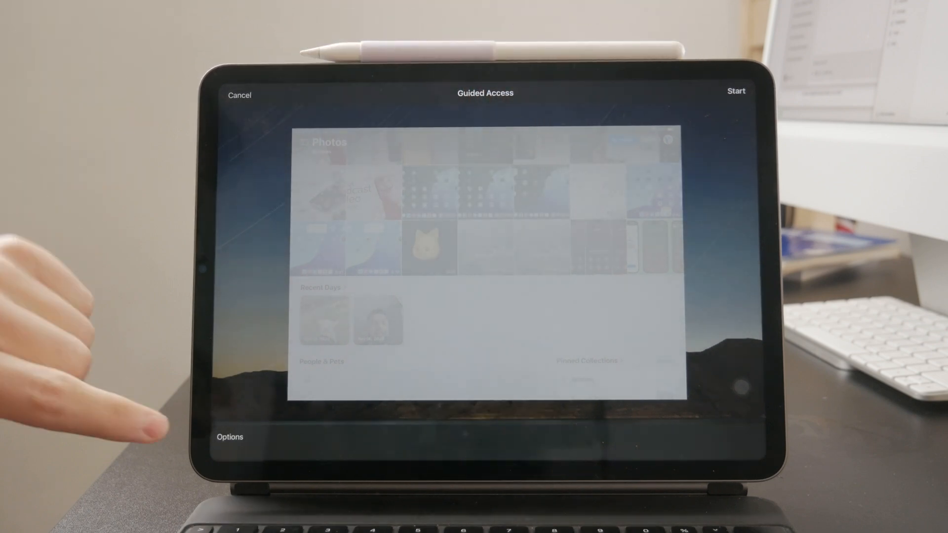
left_click(229, 436)
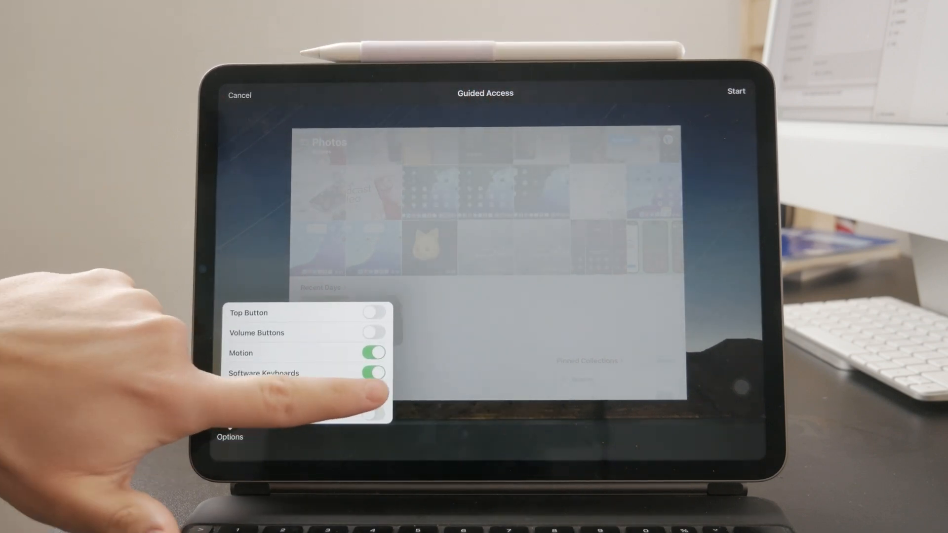